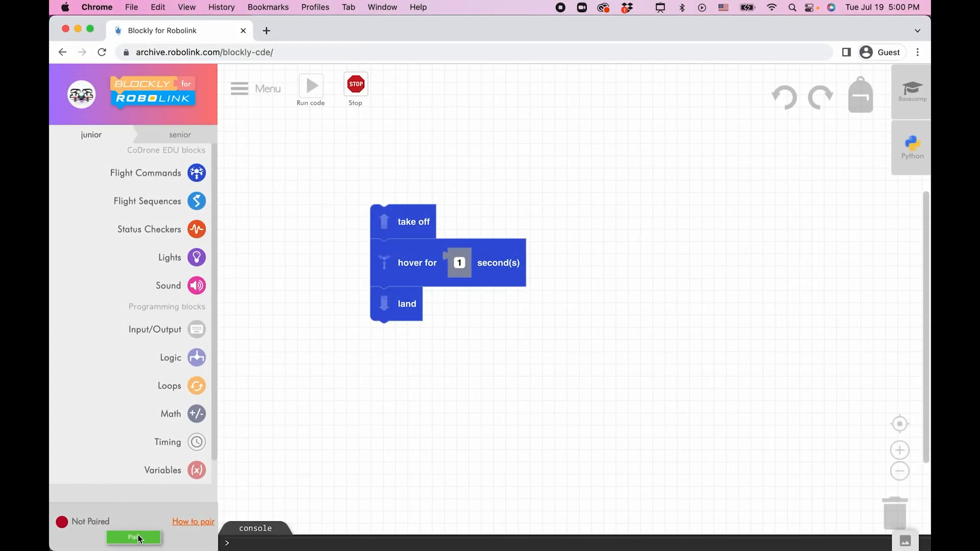
Pair Blockly with the CoDrone EDU over the STM32 Virtual ComPort serial connection
click(133, 538)
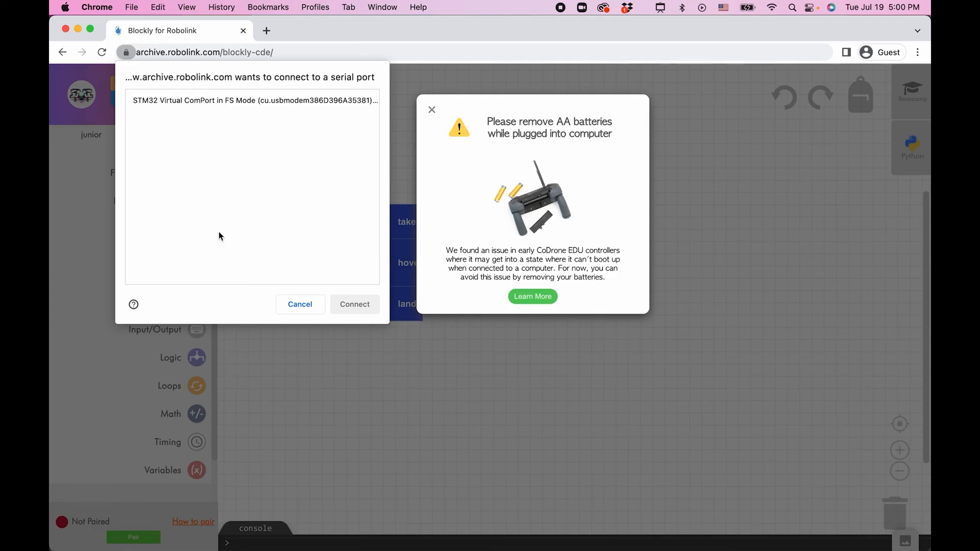
click(355, 304)
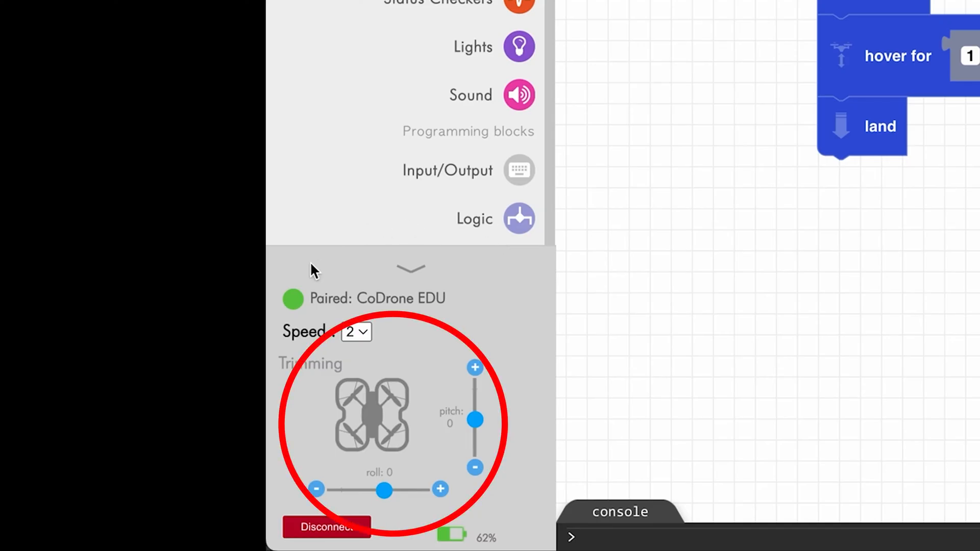
mouse_move(425, 335)
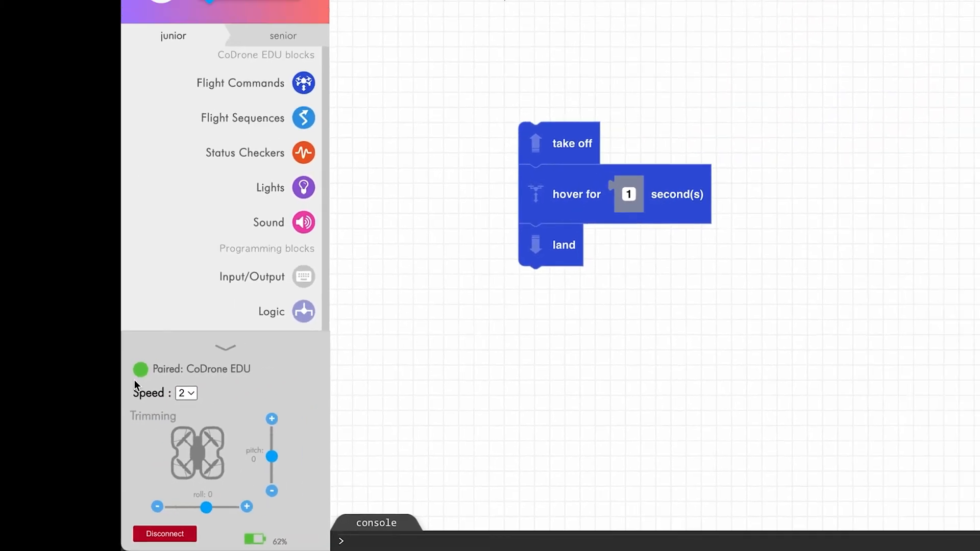
Run the take off, hover 1 second, land block program on the drone
click(311, 84)
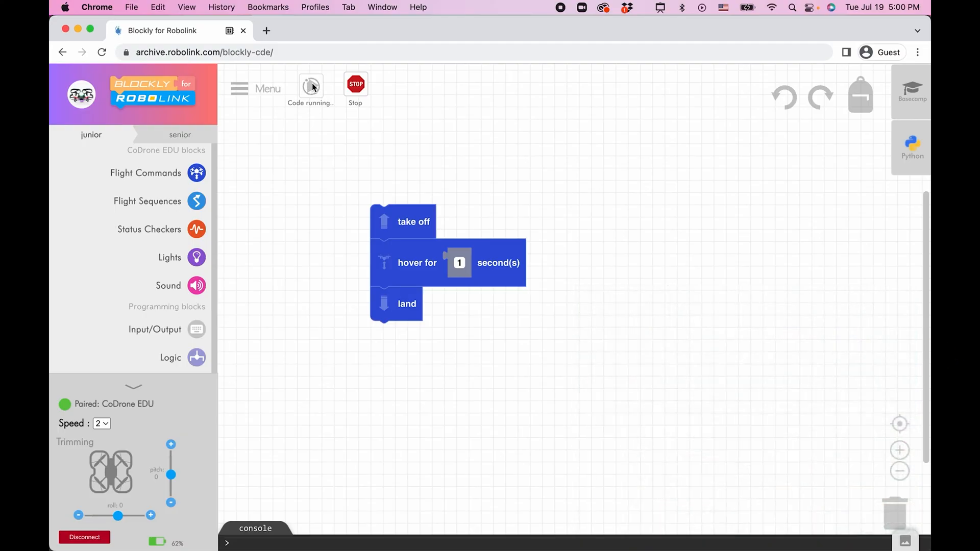
Lower the roll trim slider below zero and fly the program again with the new trim
click(79, 515)
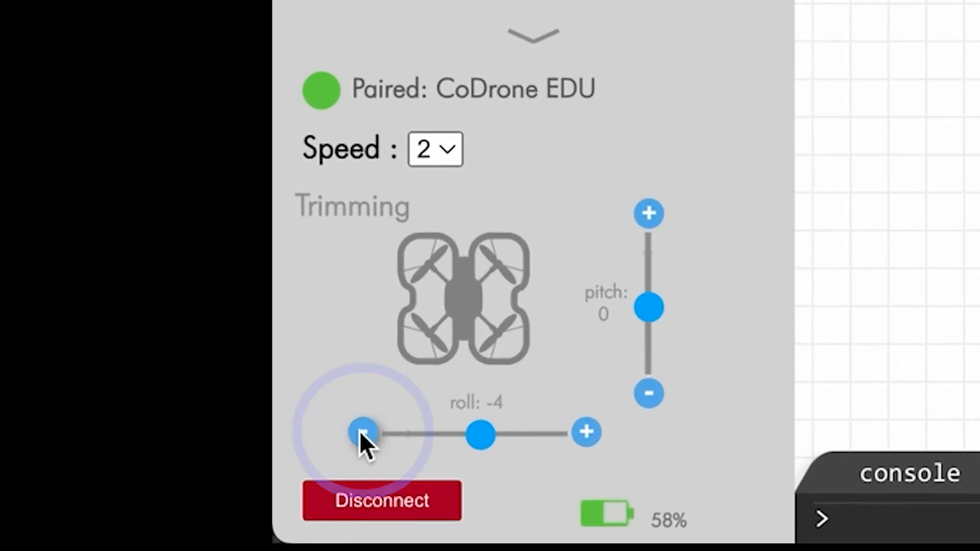
click(362, 433)
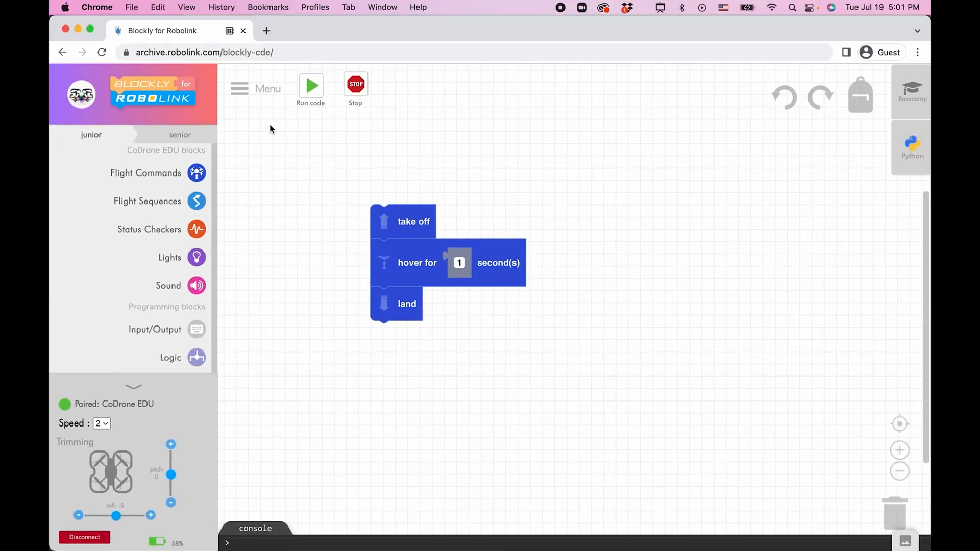
click(311, 85)
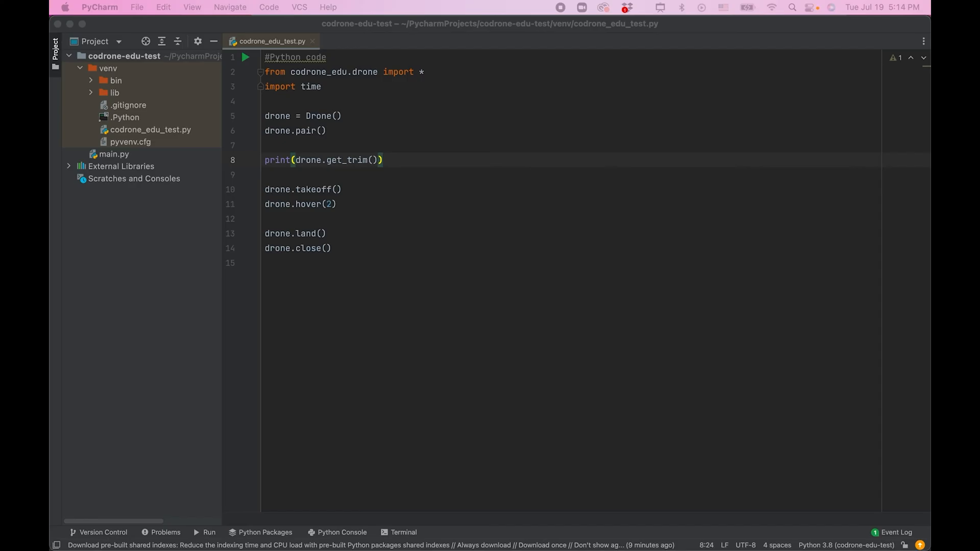
mouse_move(927, 386)
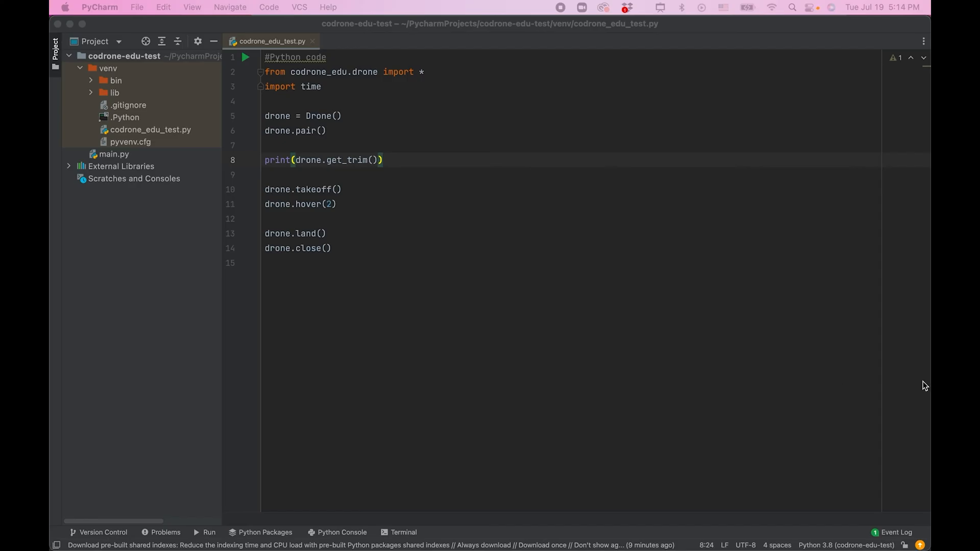
mouse_move(329, 208)
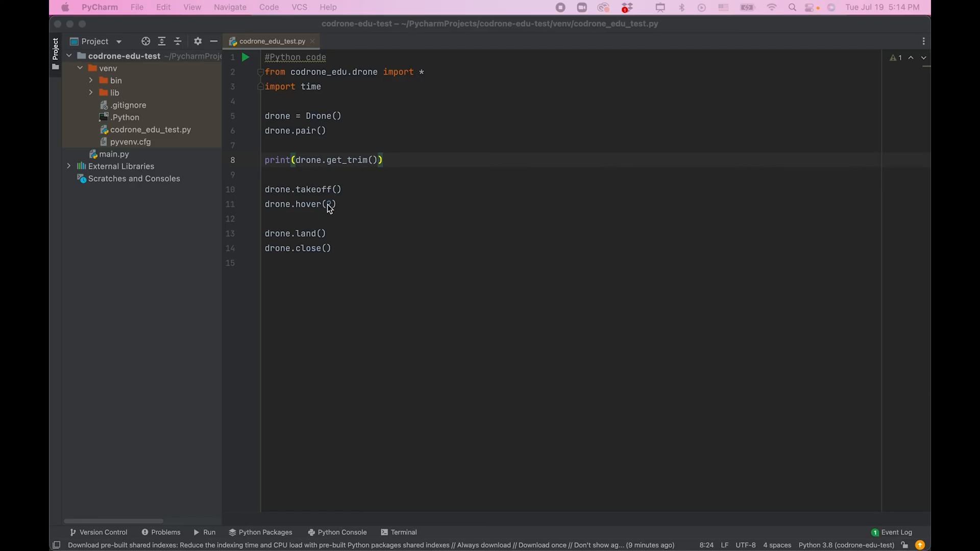
Set drone.hover() to 2 seconds in codrone_edu_test.py
text(2)
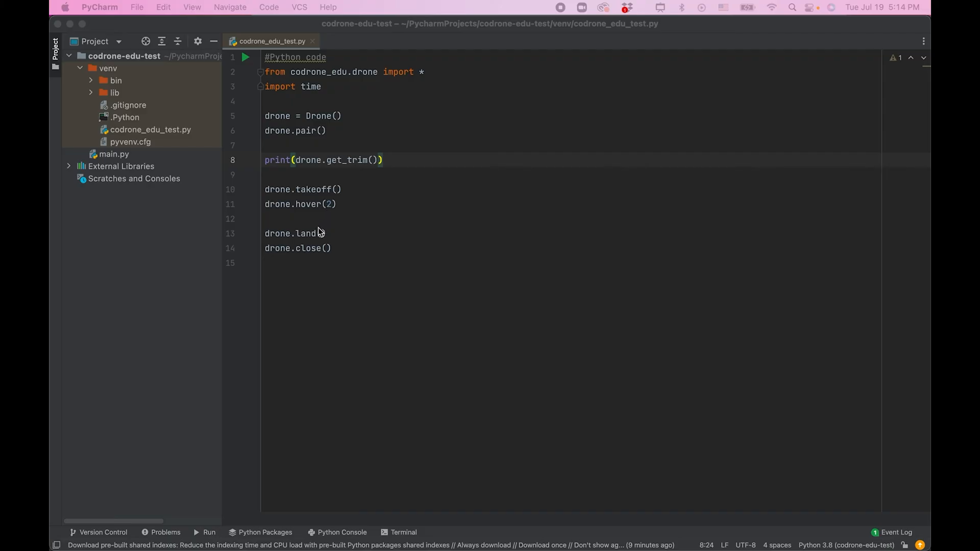
mouse_move(325, 174)
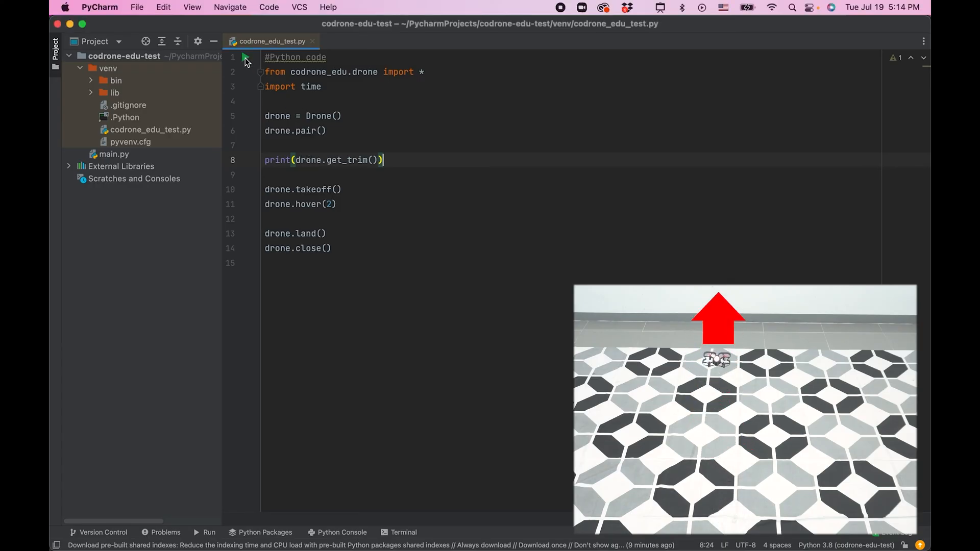
Run the drone script, which prints trim [0, 0], takes off, hovers and lands
click(210, 532)
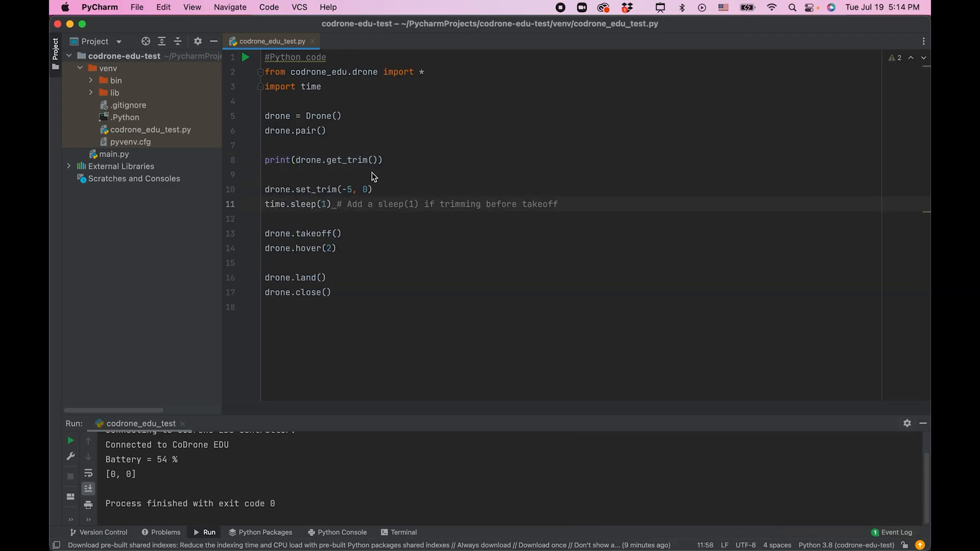
Run the script again with drone.set_trim(-5, 0) and a one-second sleep before takeoff
click(245, 57)
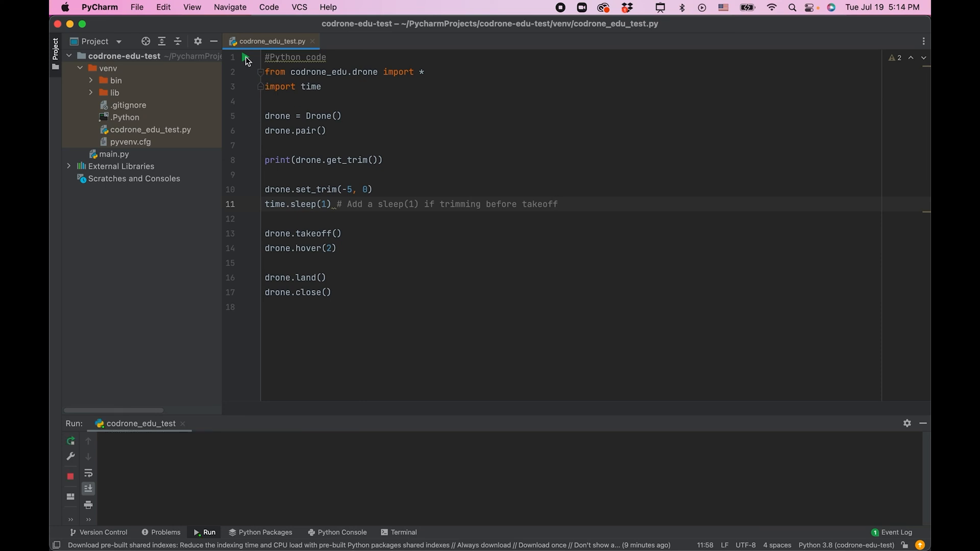
click(71, 441)
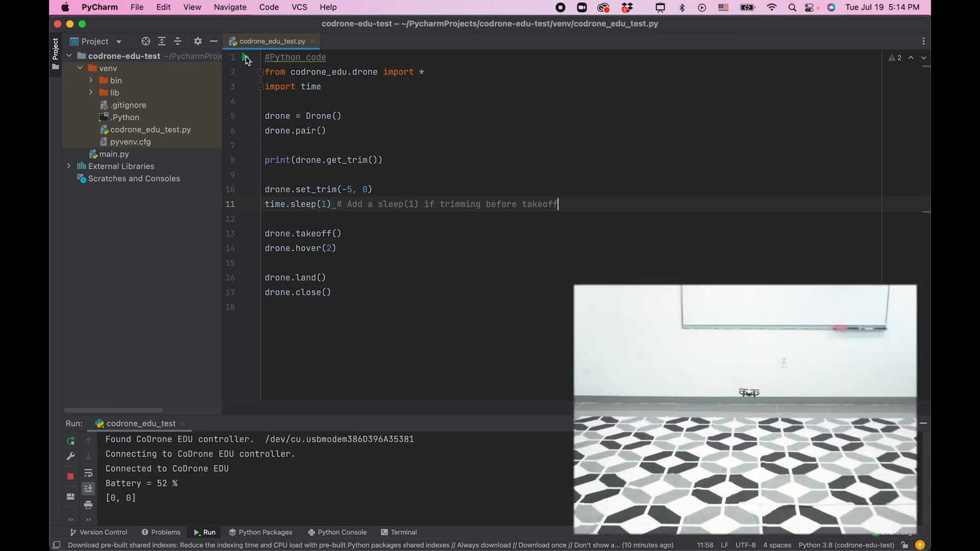
mouse_move(244, 57)
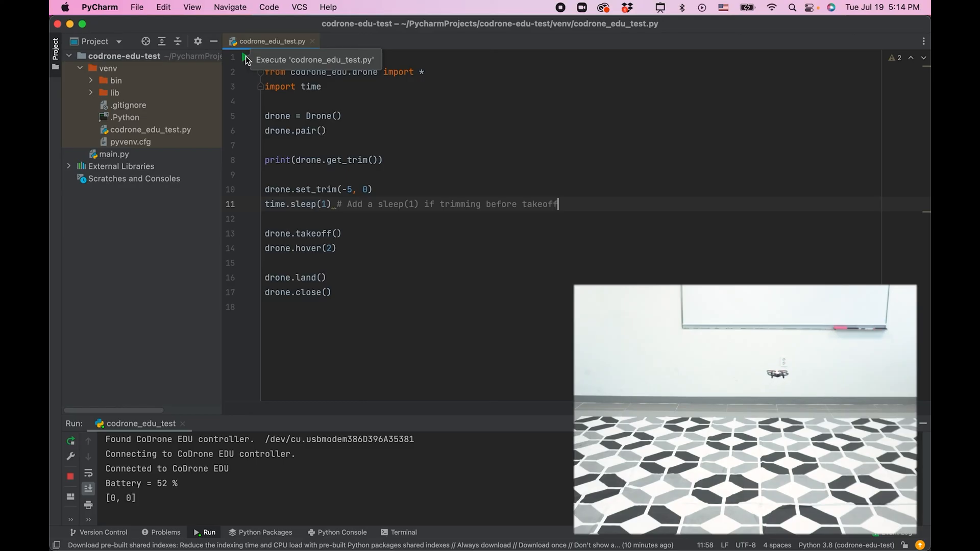